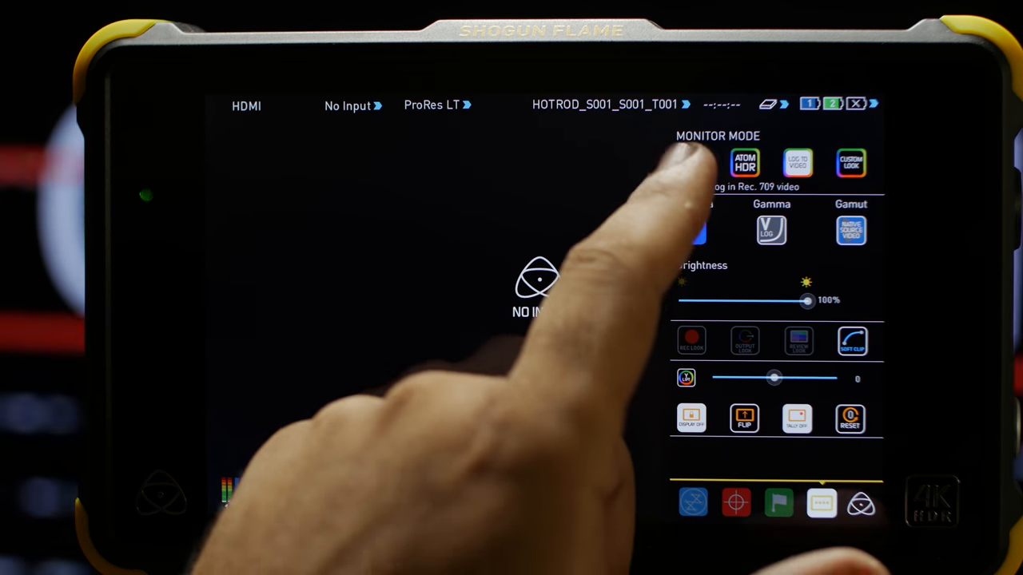
# Step: Select Native Source Video as the monitoring mode so the signal shows unprocessed
pyautogui.click(691, 163)
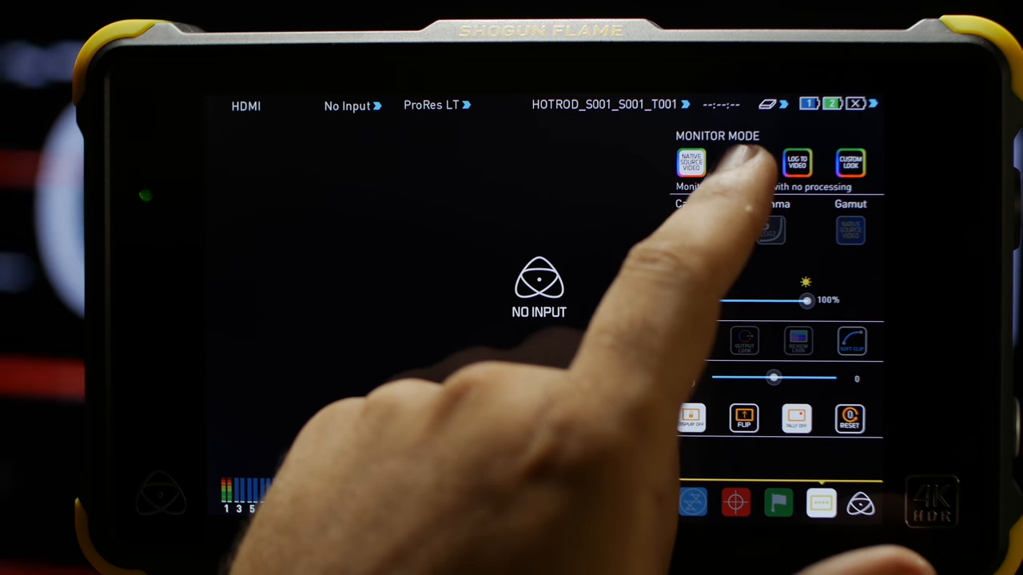